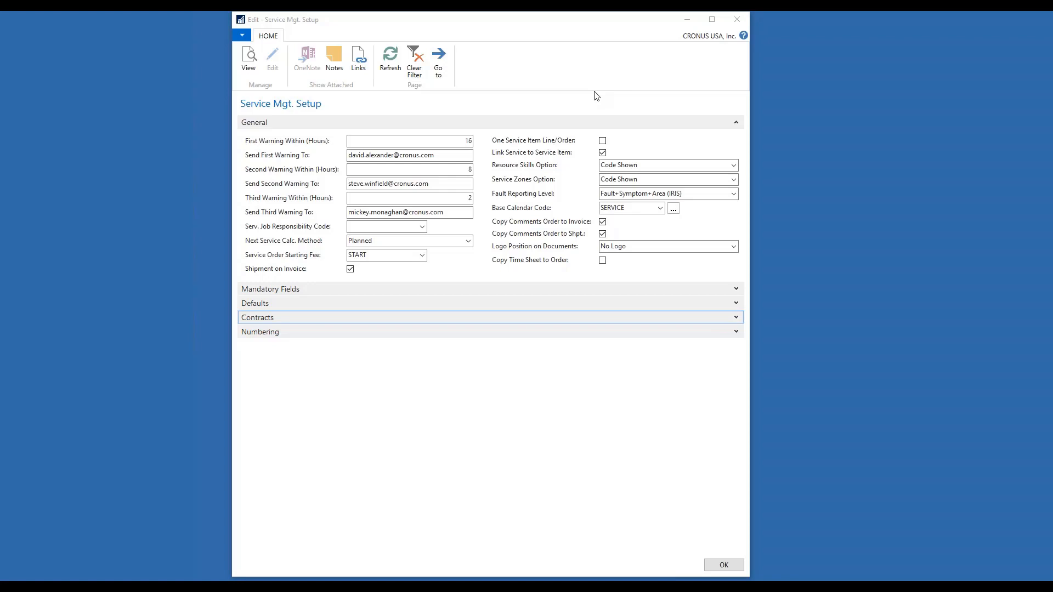
pyautogui.moveTo(958, 406)
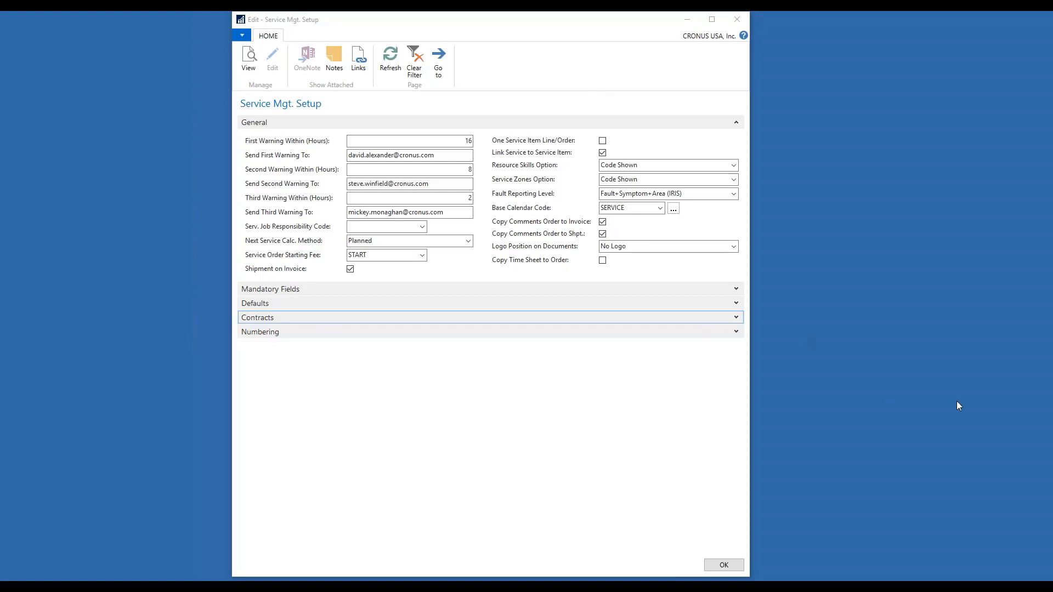
# Step: Review Resource Skills Option keeping Code Shown, then expand the Mandatory Fields section
pyautogui.click(244, 140)
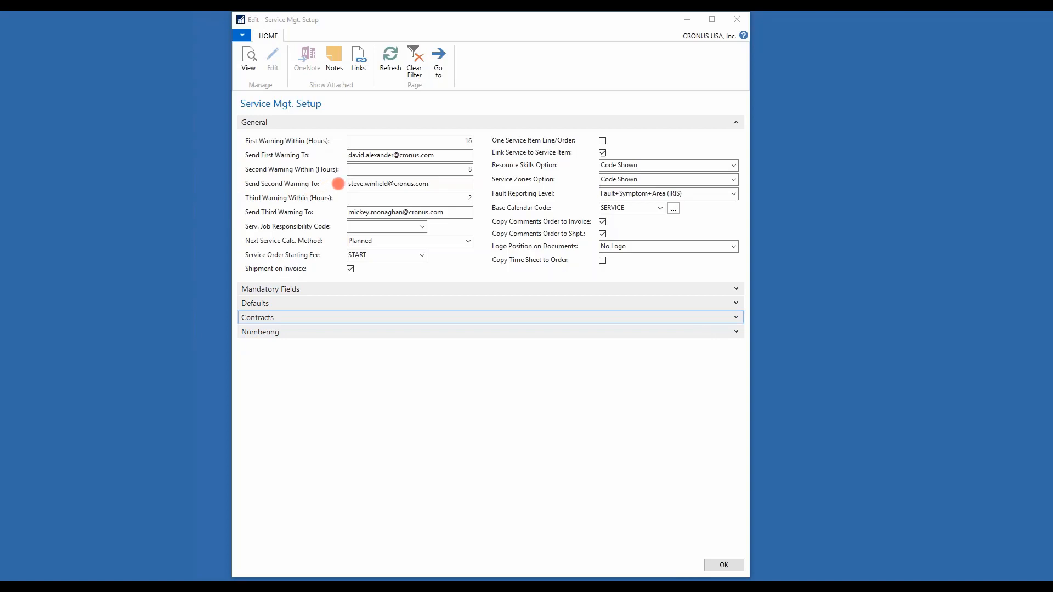
pyautogui.moveTo(243, 233)
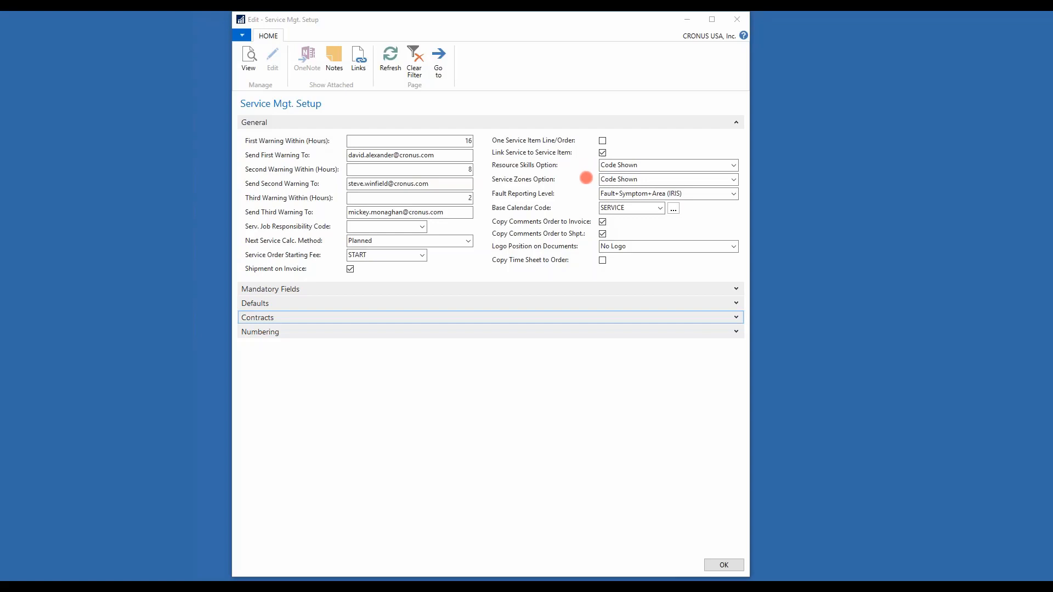
pyautogui.moveTo(586, 174)
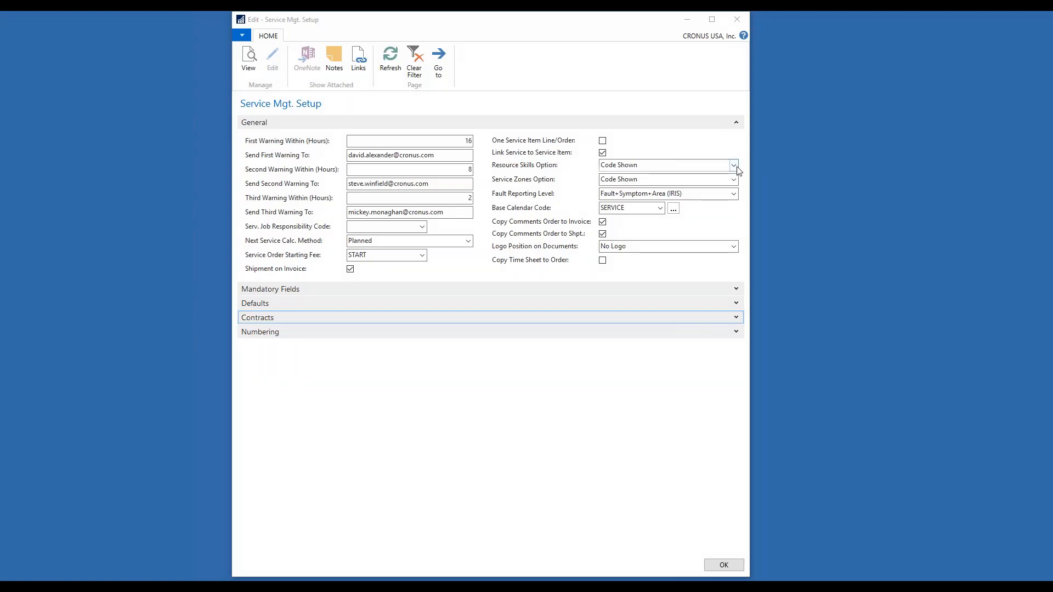
pyautogui.click(734, 164)
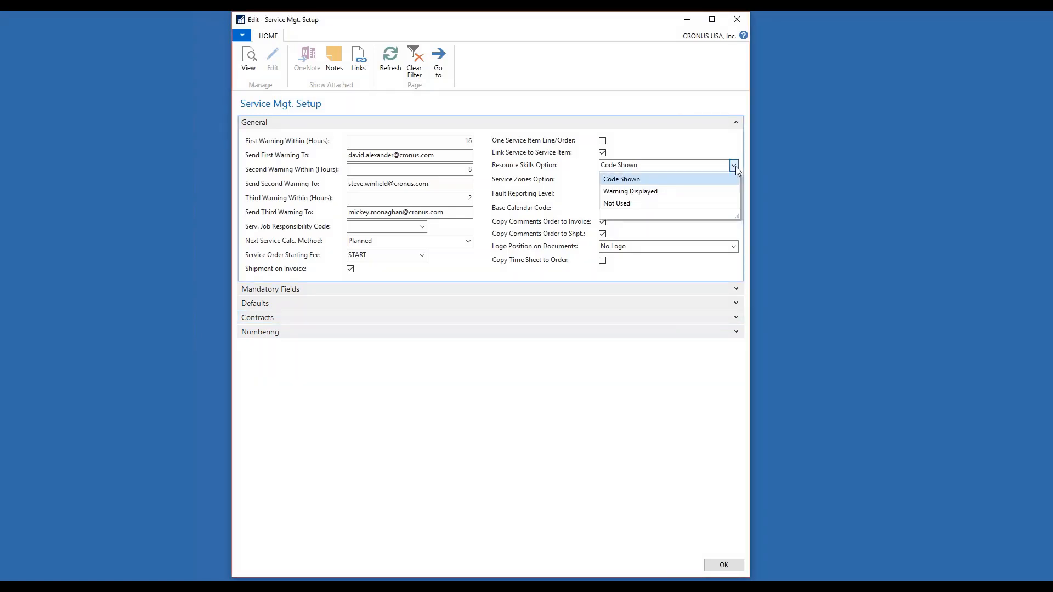
pyautogui.click(621, 179)
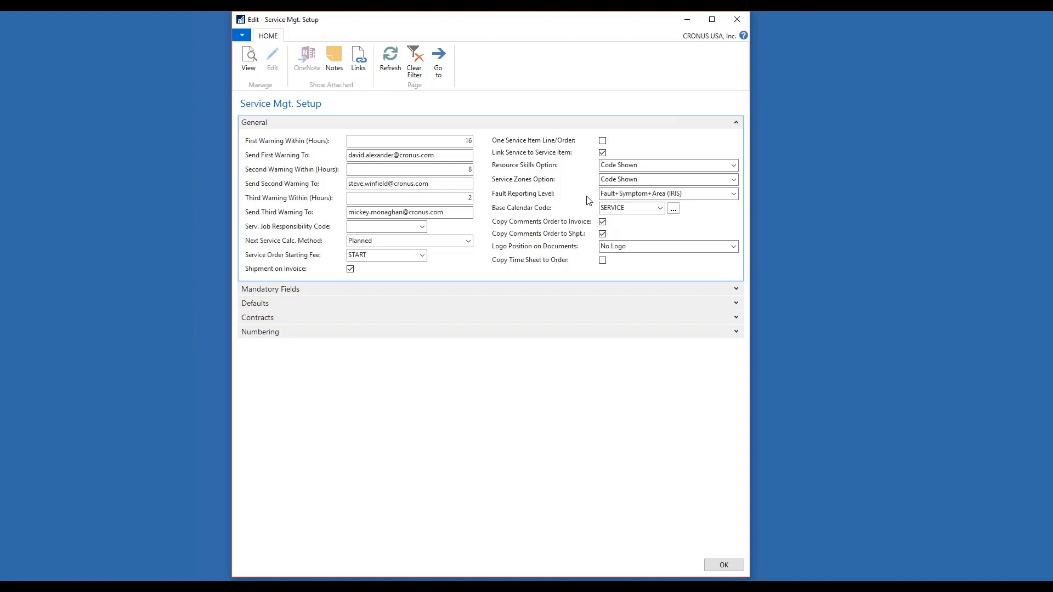
pyautogui.moveTo(586, 198)
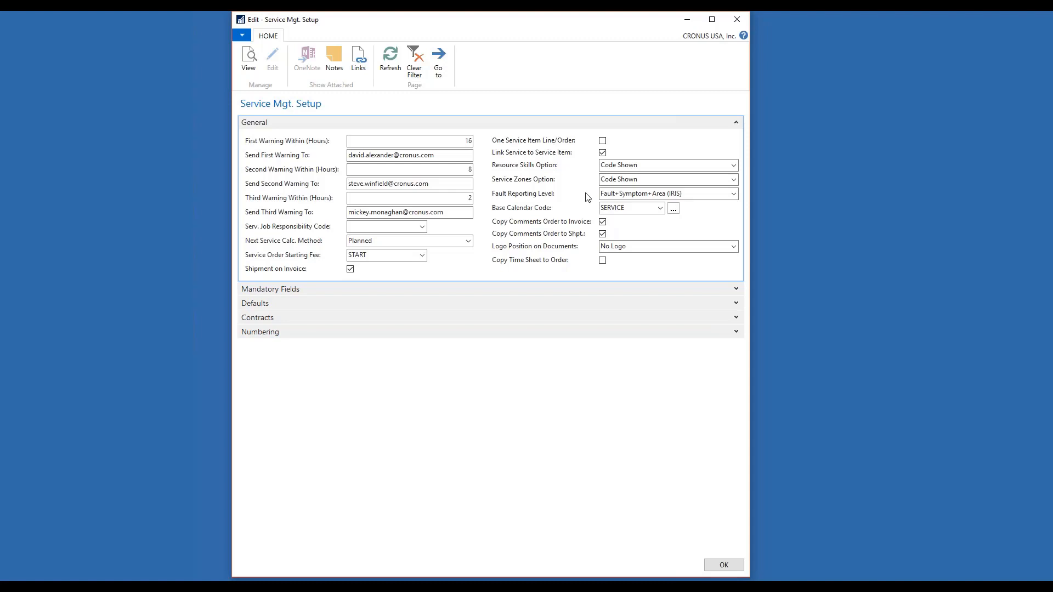
pyautogui.moveTo(569, 213)
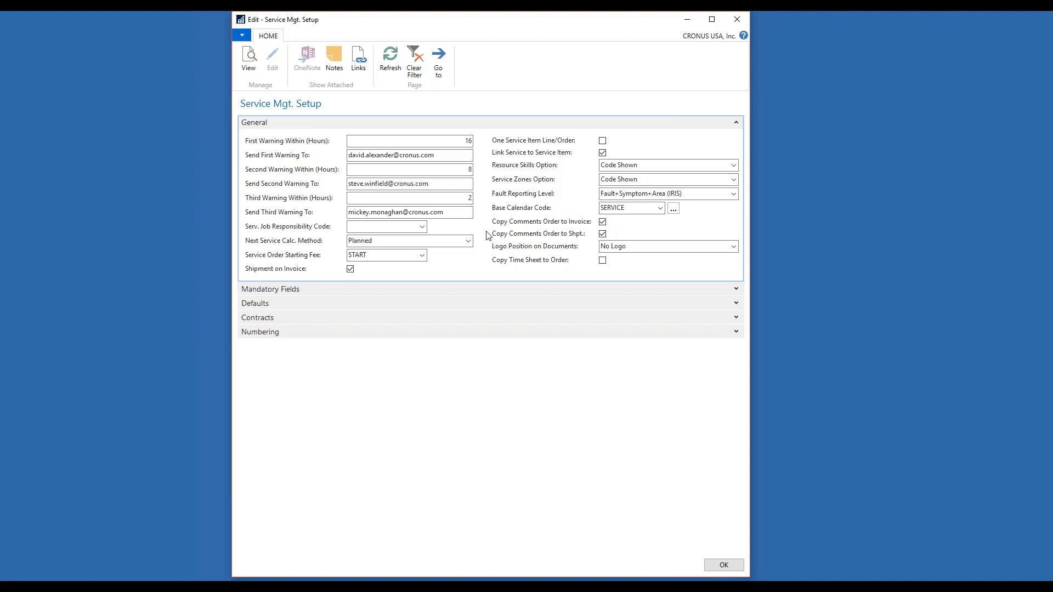
pyautogui.moveTo(486, 250)
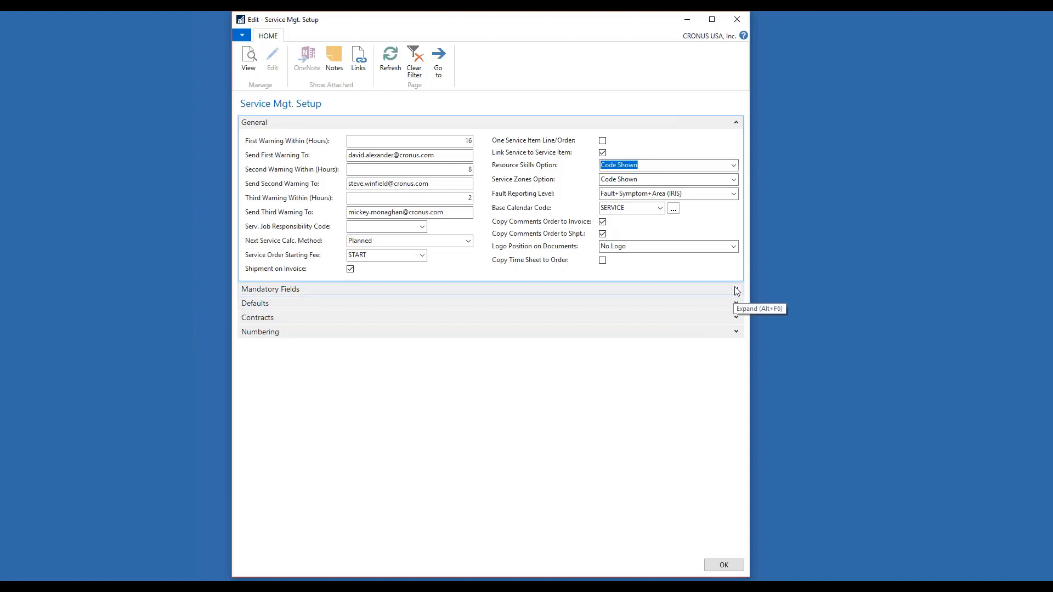
pyautogui.click(736, 288)
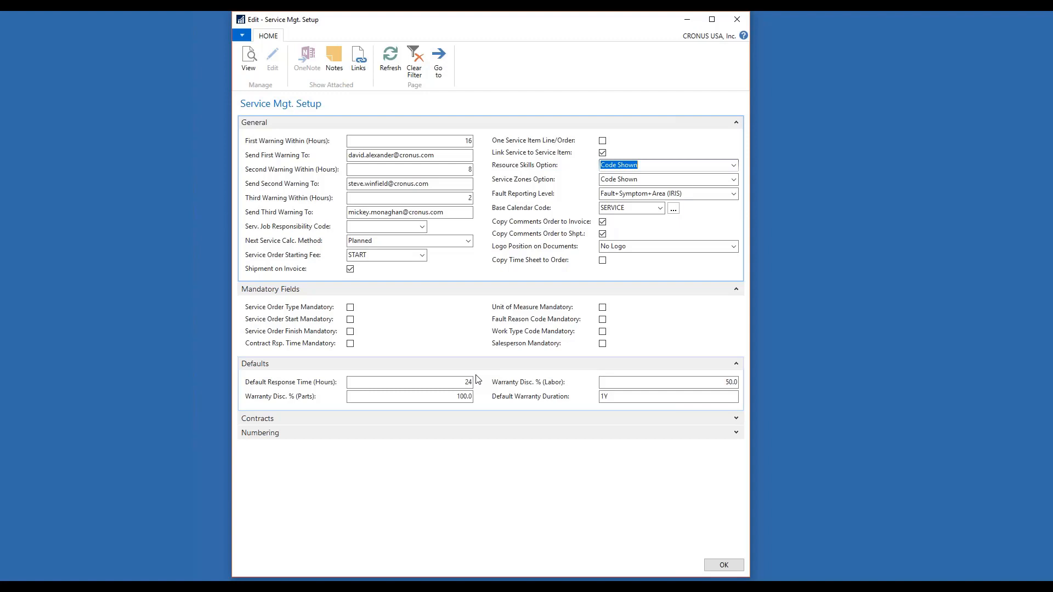
pyautogui.moveTo(530, 402)
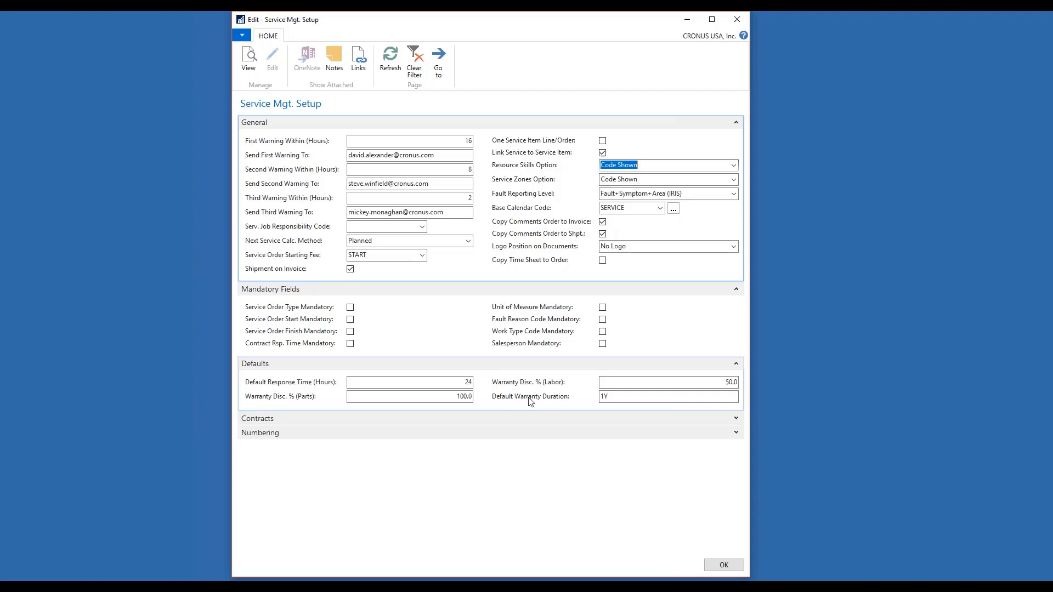
pyautogui.moveTo(553, 400)
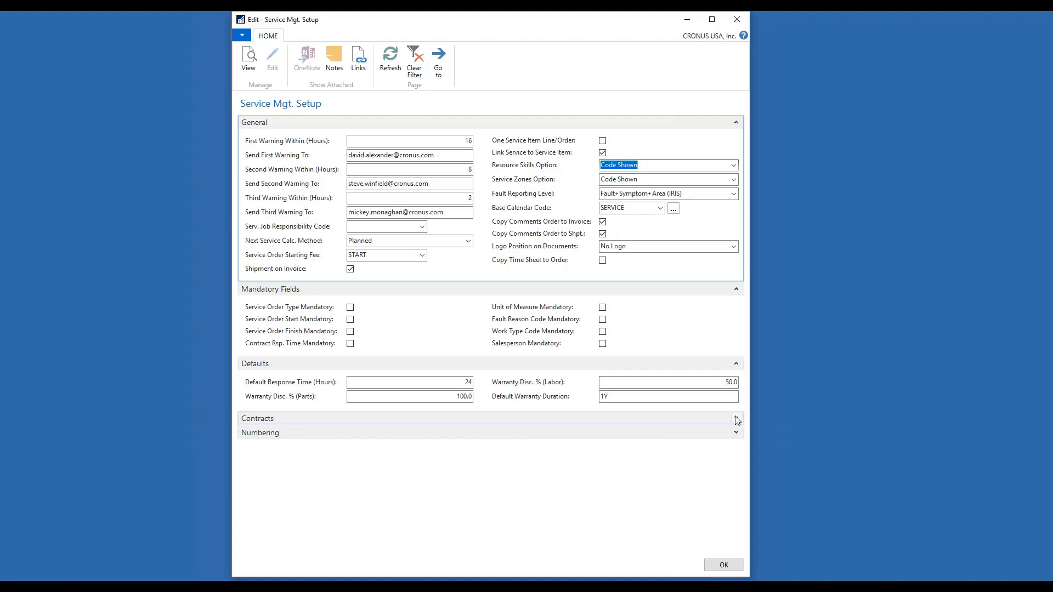
# Step: Expand the Contracts section showing 365 maximum days and unit-price value calculation
pyautogui.click(734, 418)
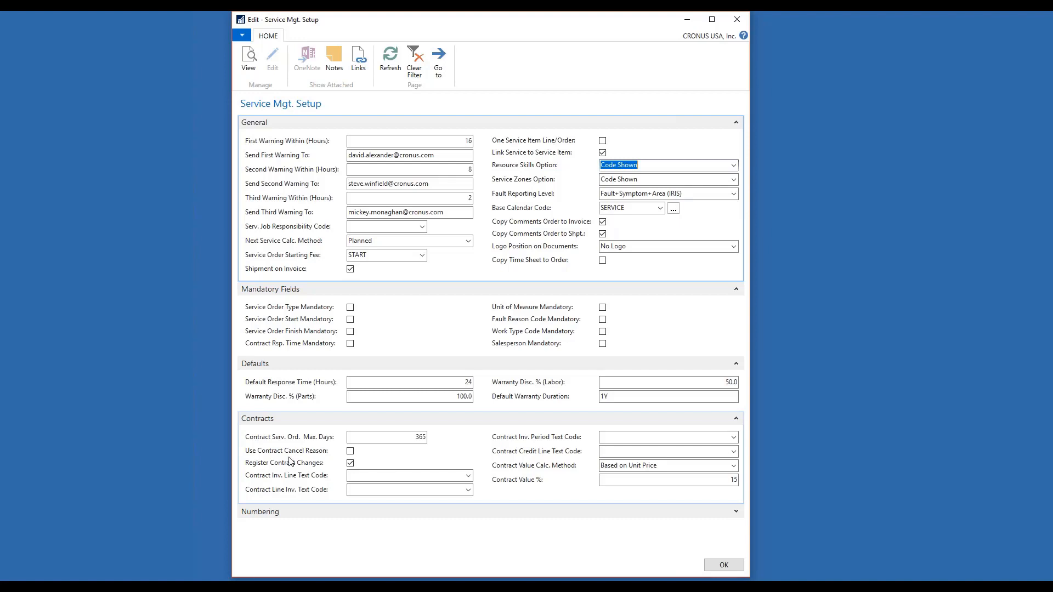
pyautogui.moveTo(280, 466)
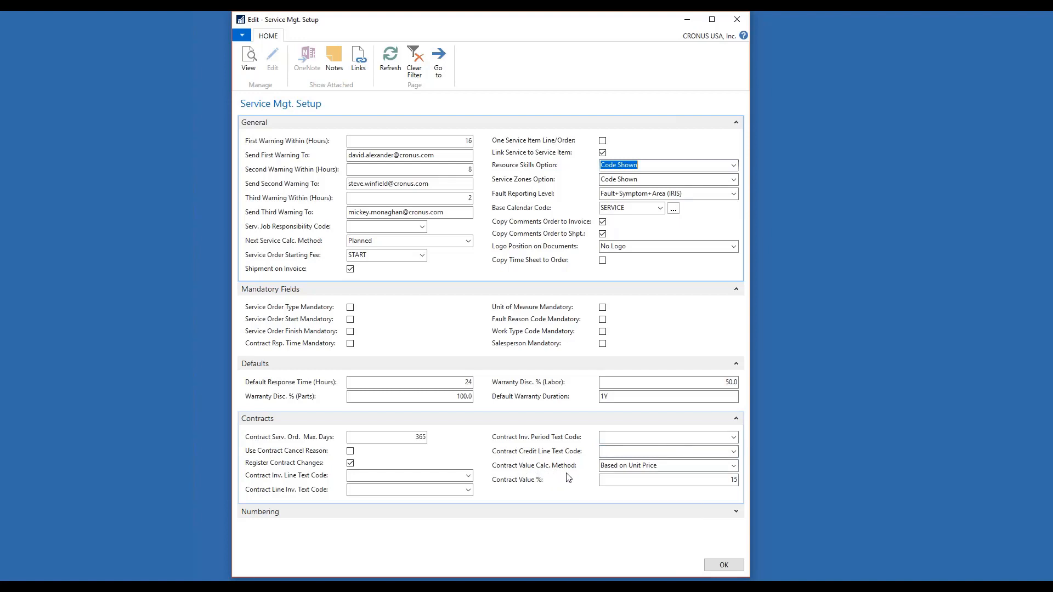
pyautogui.click(733, 465)
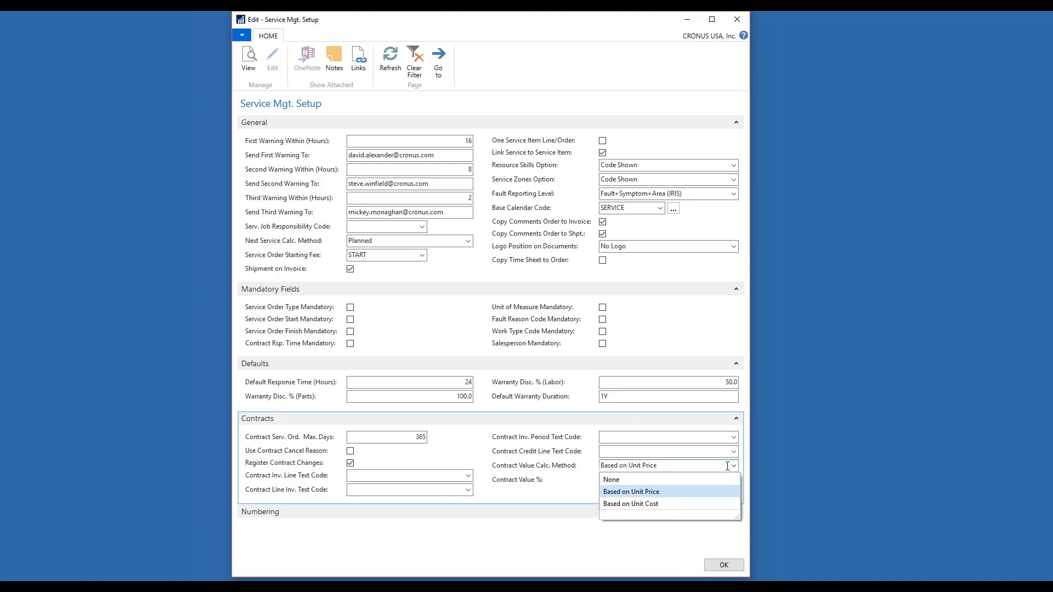
pyautogui.moveTo(693, 463)
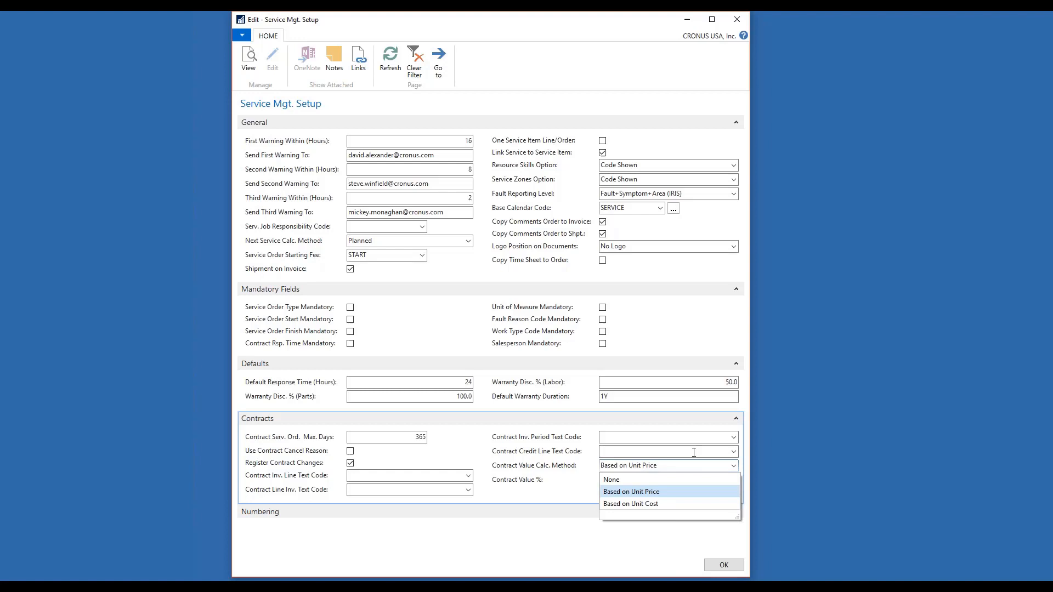
pyautogui.click(629, 491)
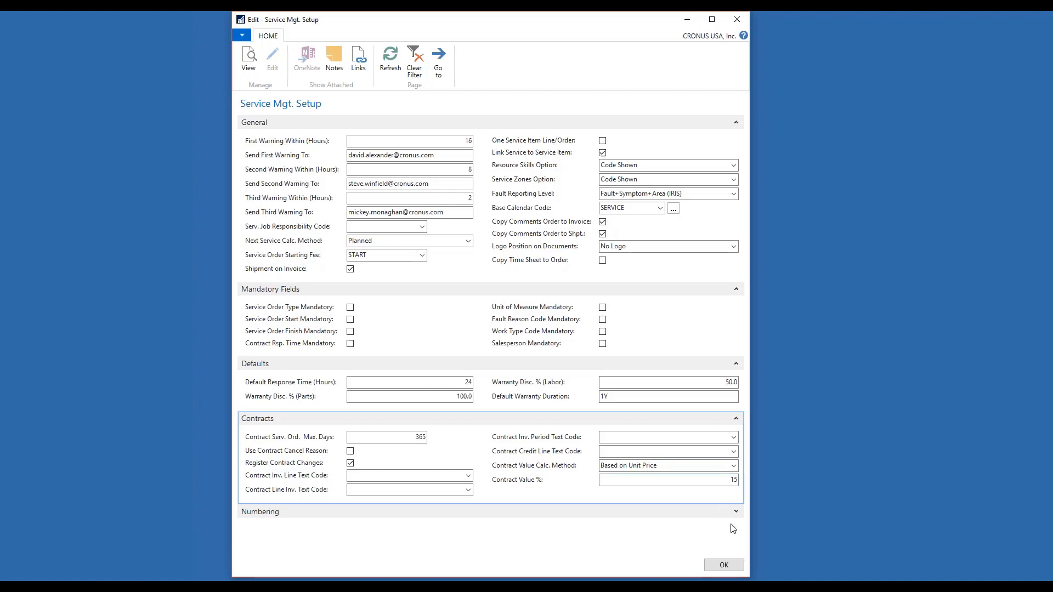
# Step: Scroll down to the Numbering section's SM-ITEM, SM-ORDER and SM-CONTRAC number series
pyautogui.scroll(-3)
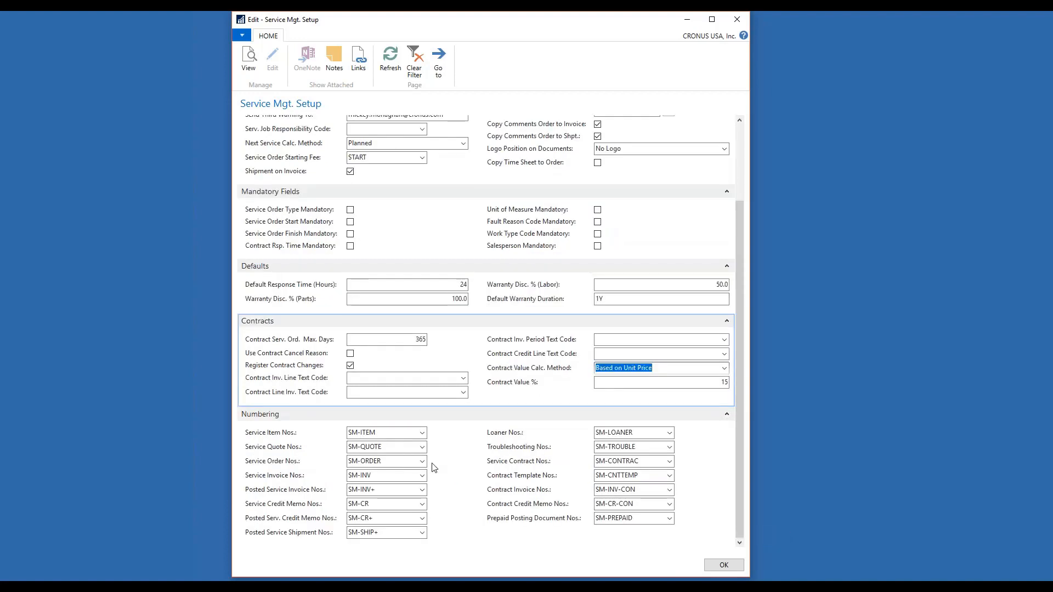
pyautogui.moveTo(319, 535)
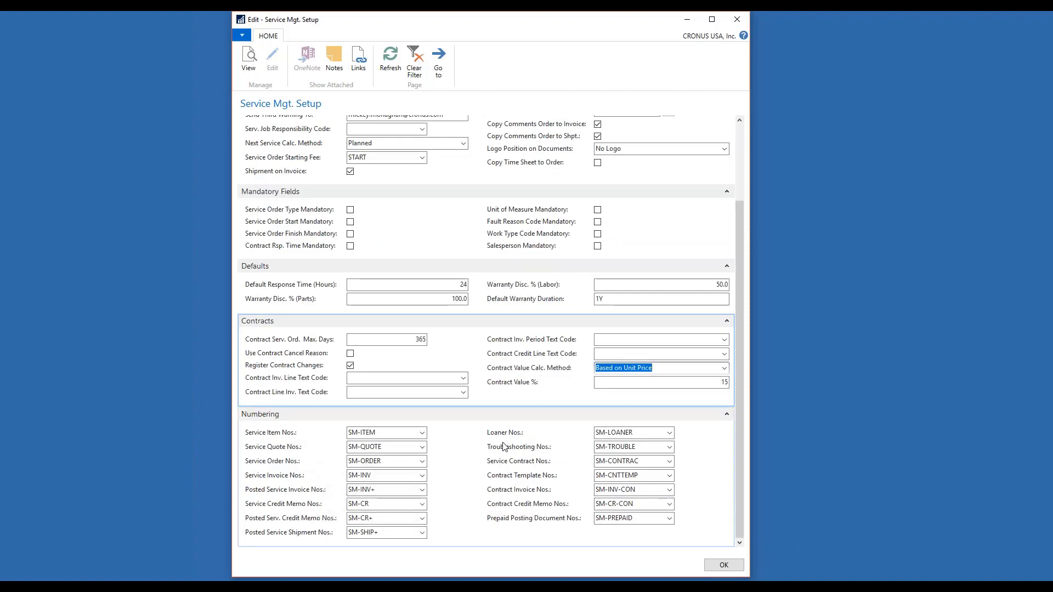
pyautogui.moveTo(468, 442)
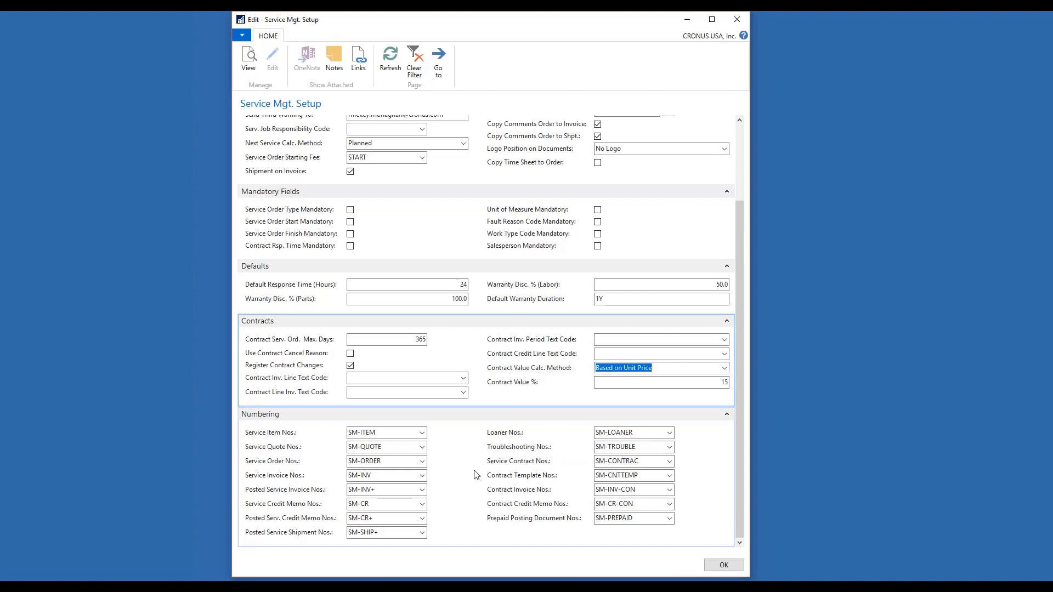
pyautogui.moveTo(473, 525)
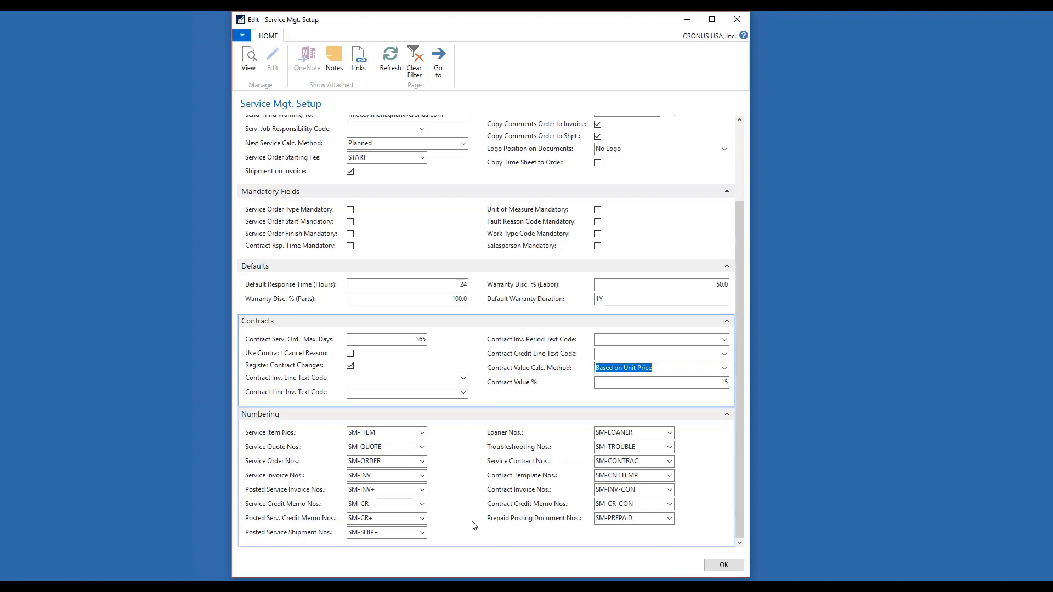